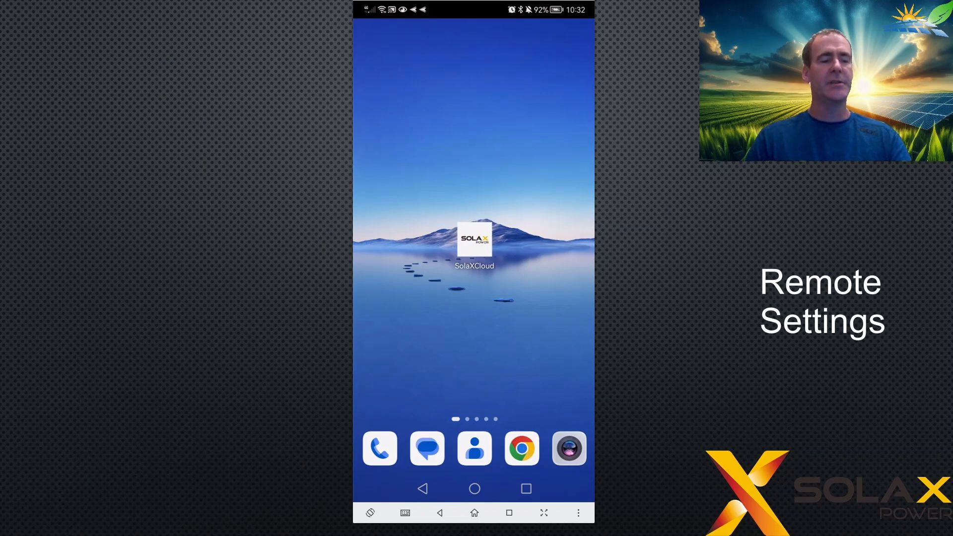
Step: Launch SolaX Cloud from the phone home screen and load the live power-flow dashboard
left_click(474, 242)
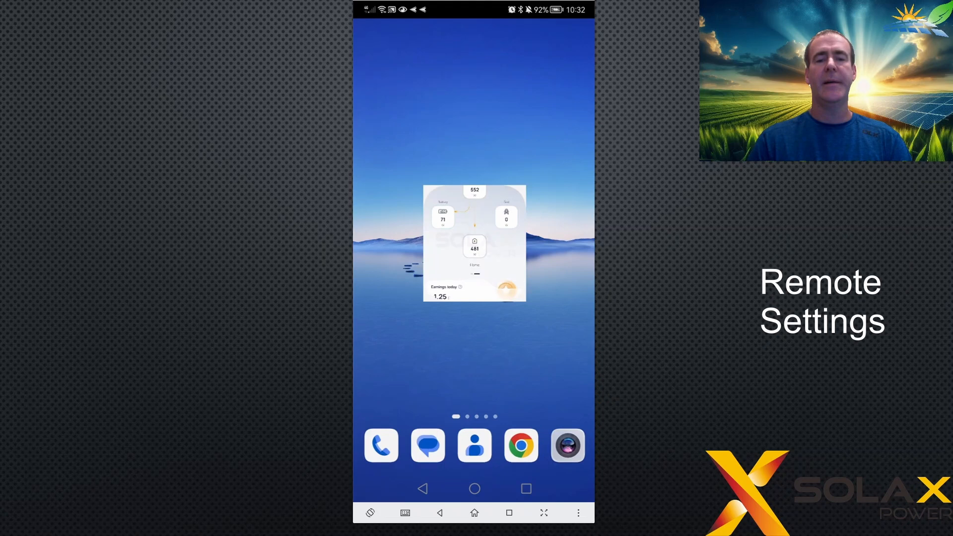
left_click(474, 242)
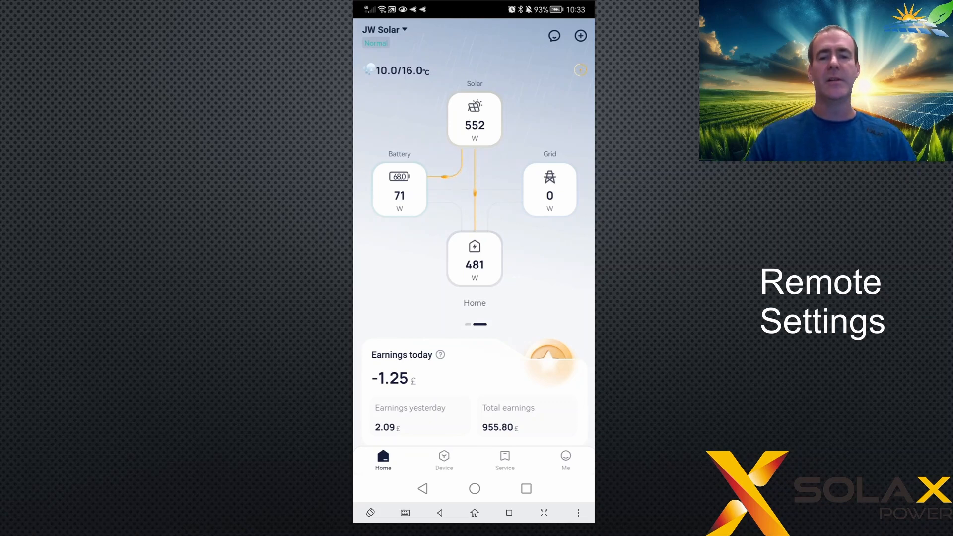
Step: Go to the Device list and view the X1-Hybrid-G4 inverter's details page
left_click(444, 460)
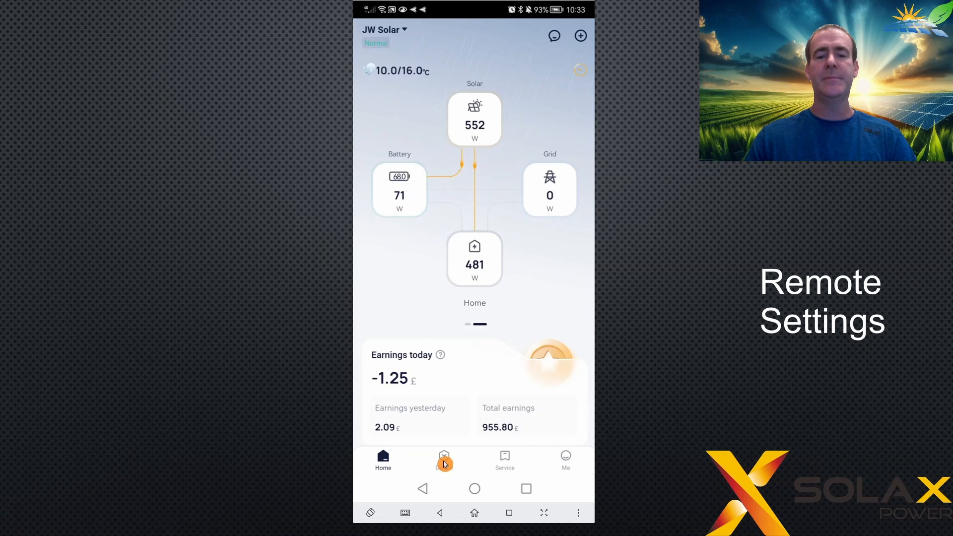
left_click(443, 460)
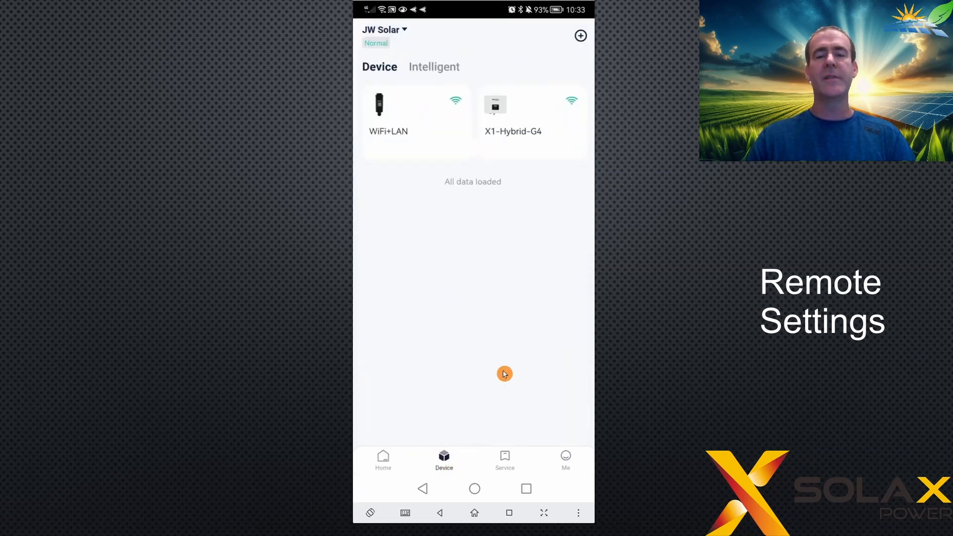
mouse_move(462, 306)
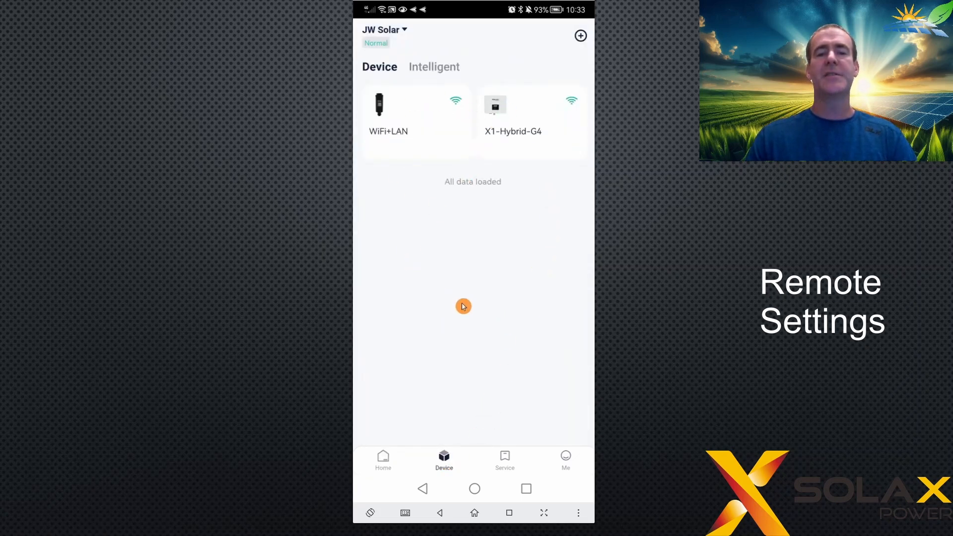
mouse_move(512, 115)
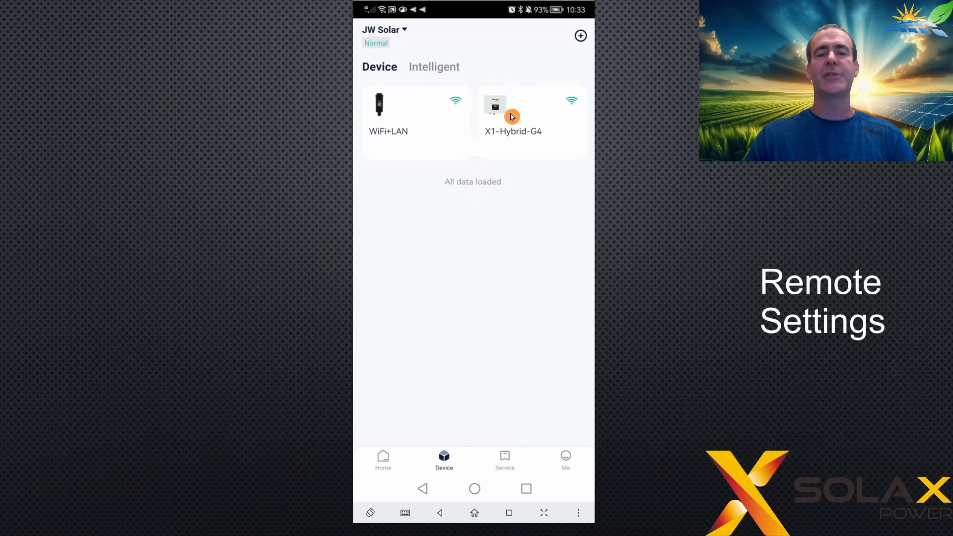
mouse_move(530, 123)
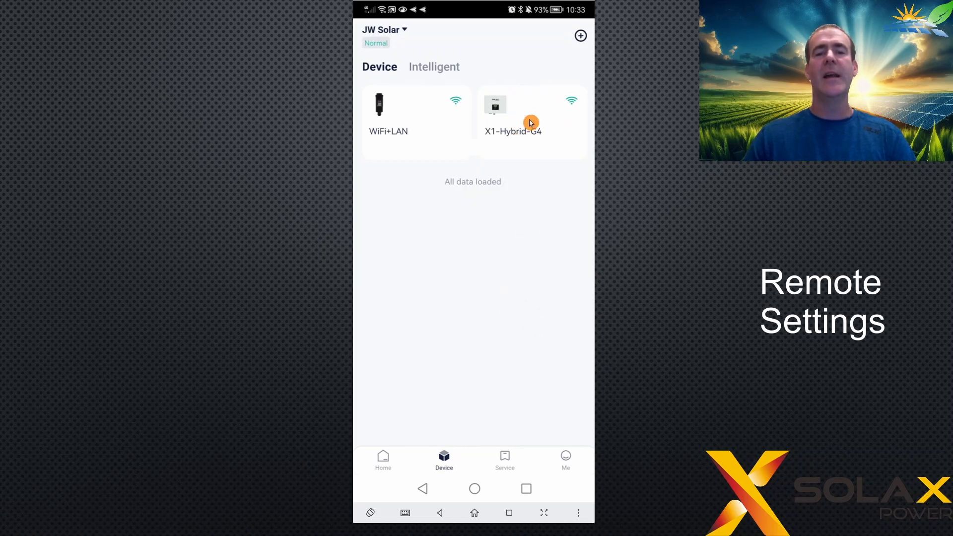
left_click(512, 114)
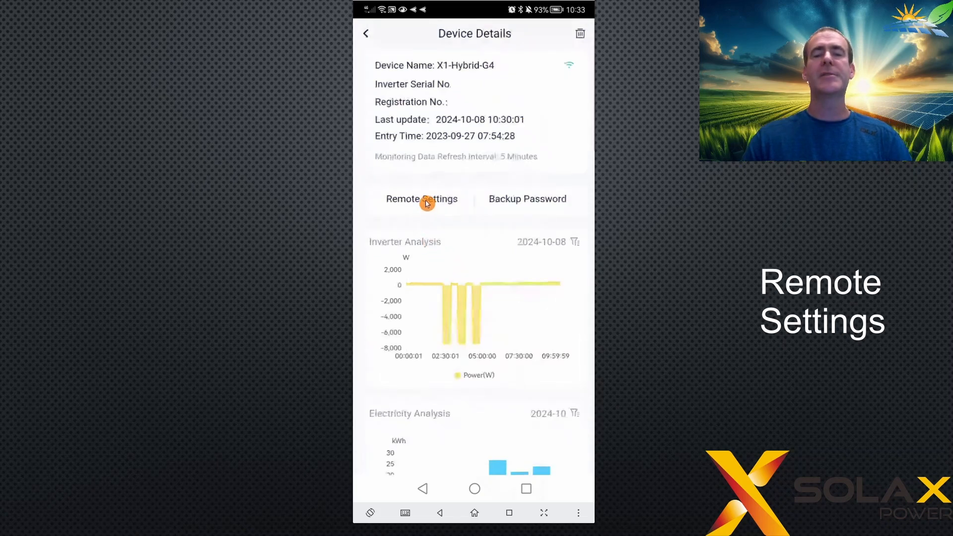
left_click(421, 198)
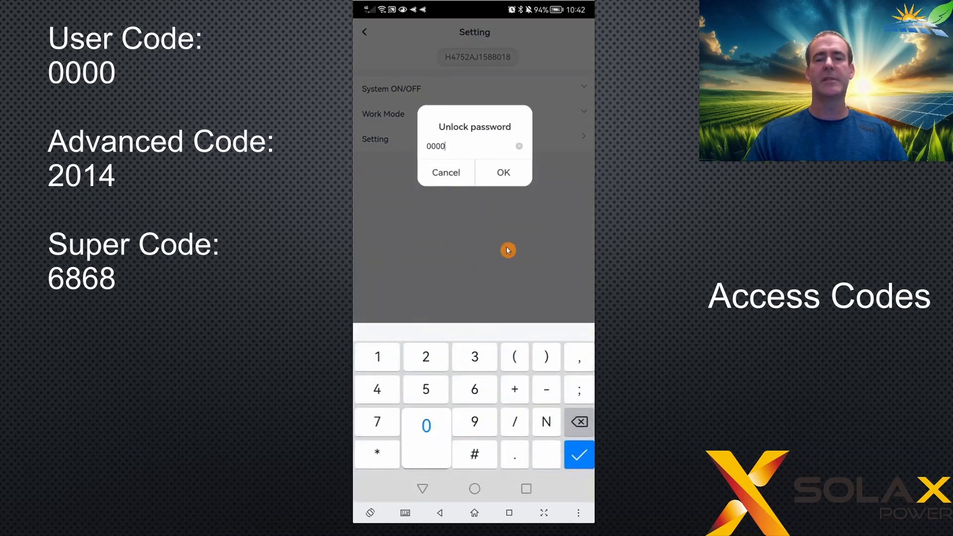
left_click(502, 173)
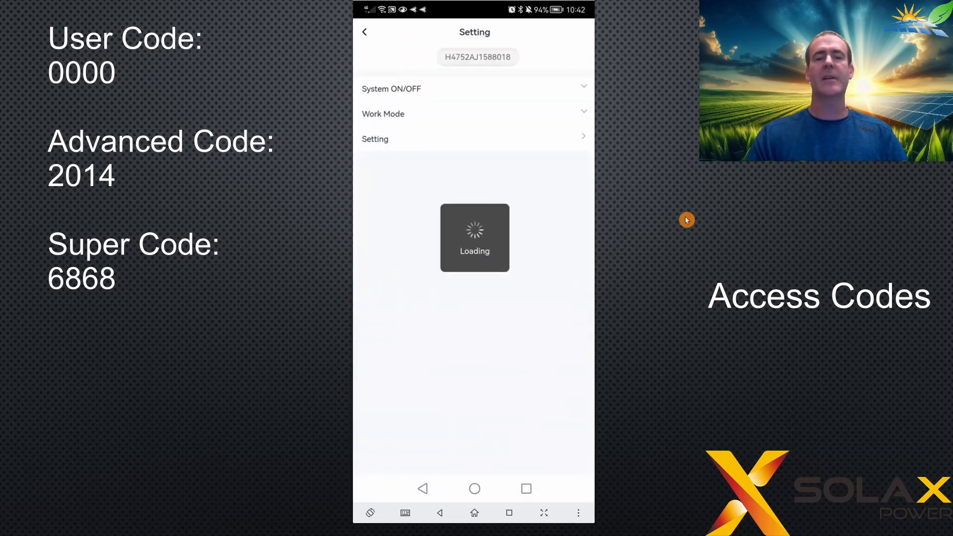
left_click(375, 139)
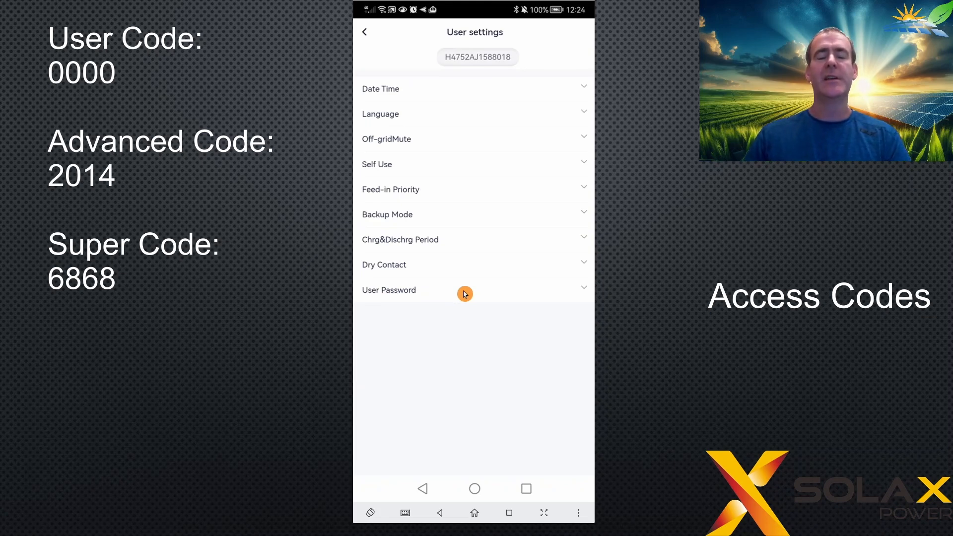
mouse_move(485, 297)
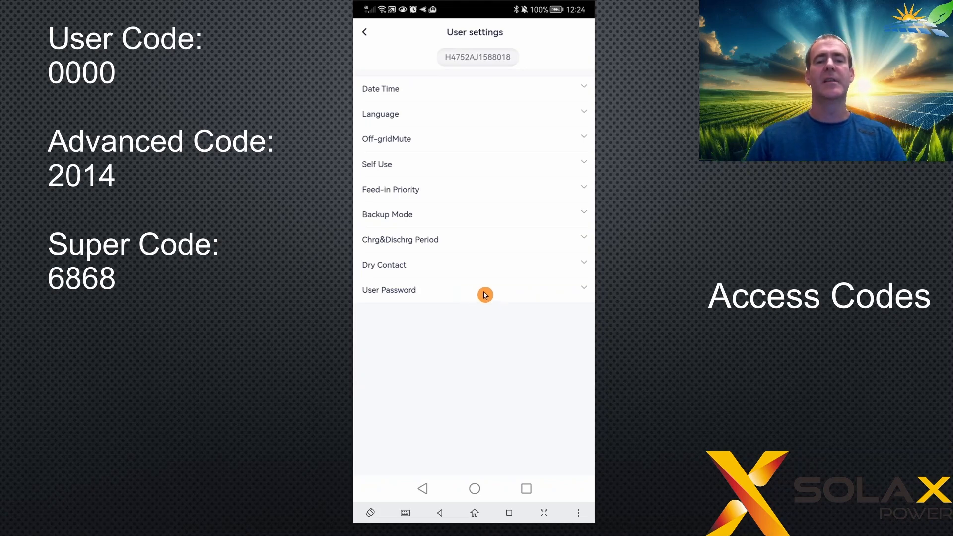
mouse_move(530, 292)
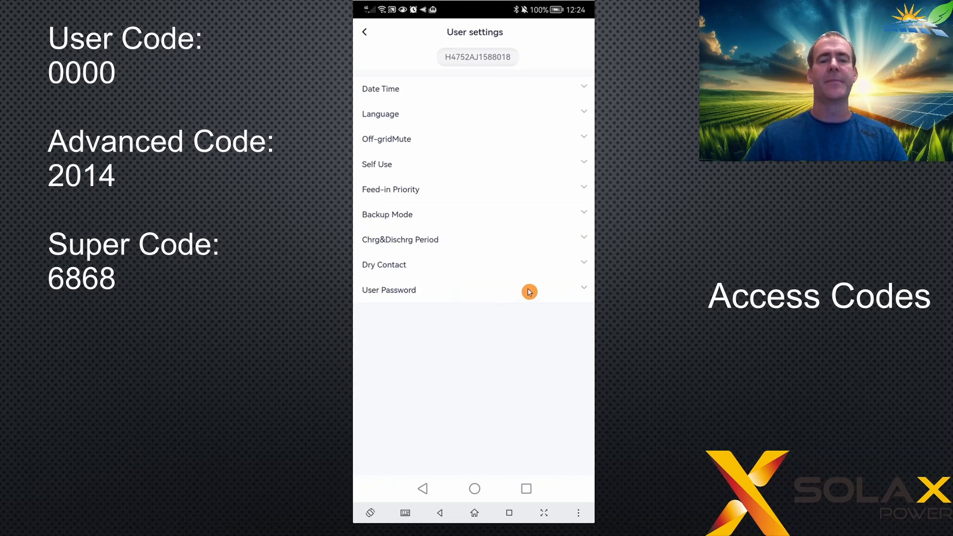
left_click(530, 292)
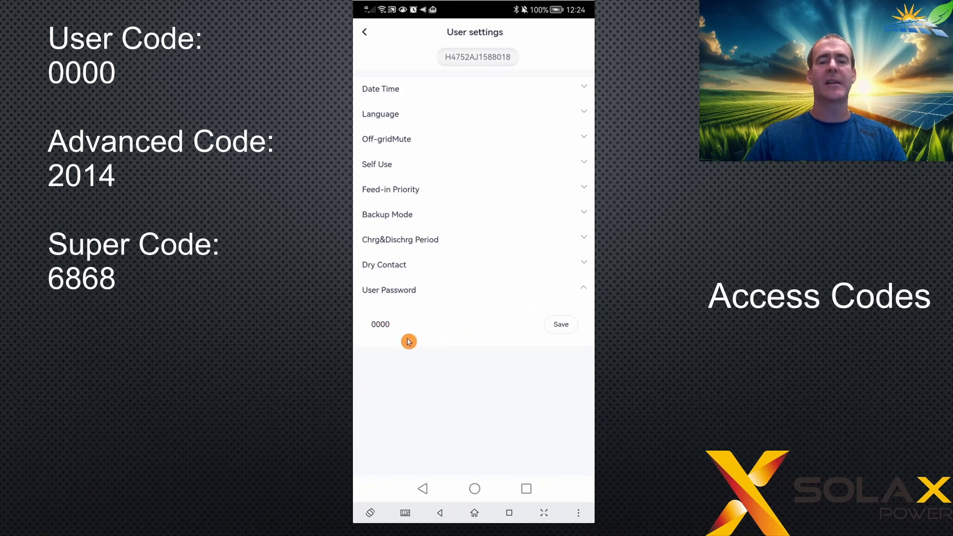
left_click(380, 324)
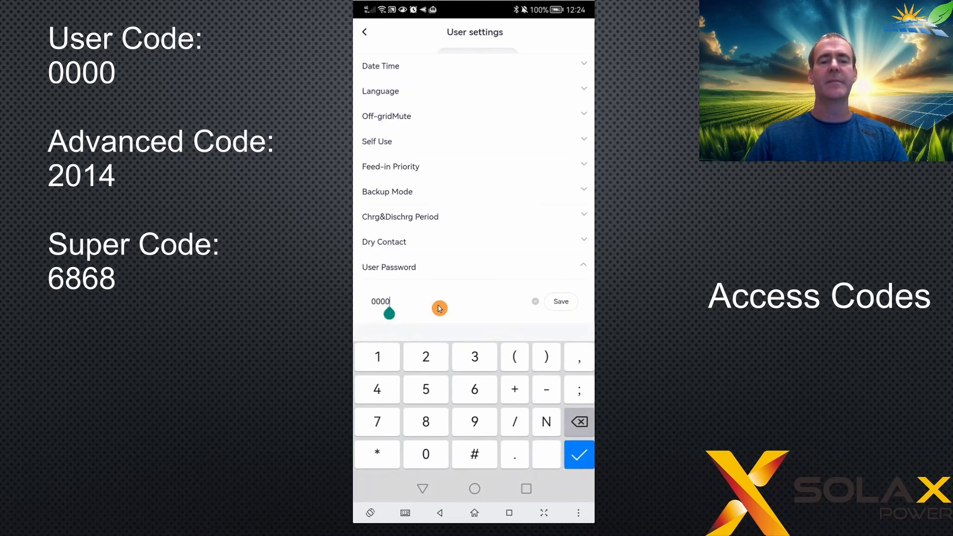
mouse_move(465, 231)
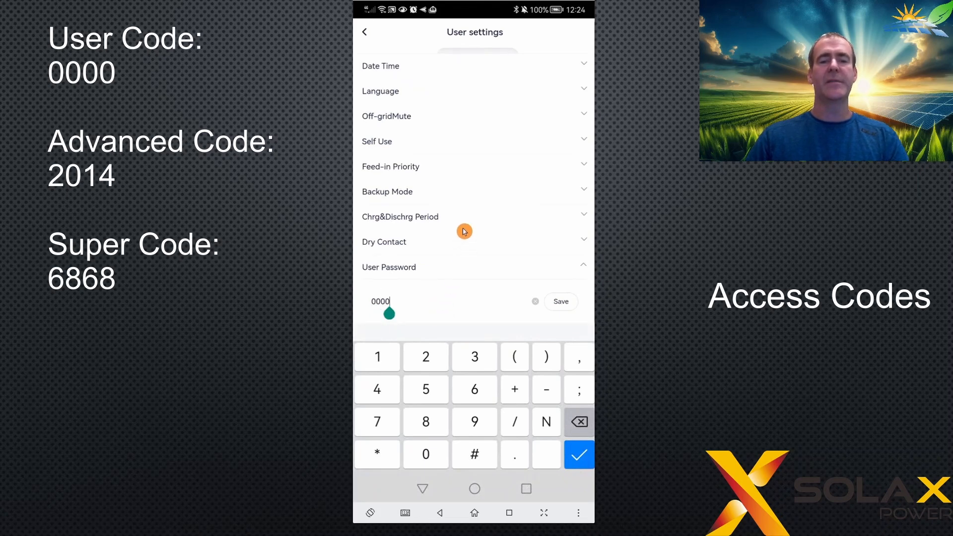
mouse_move(470, 232)
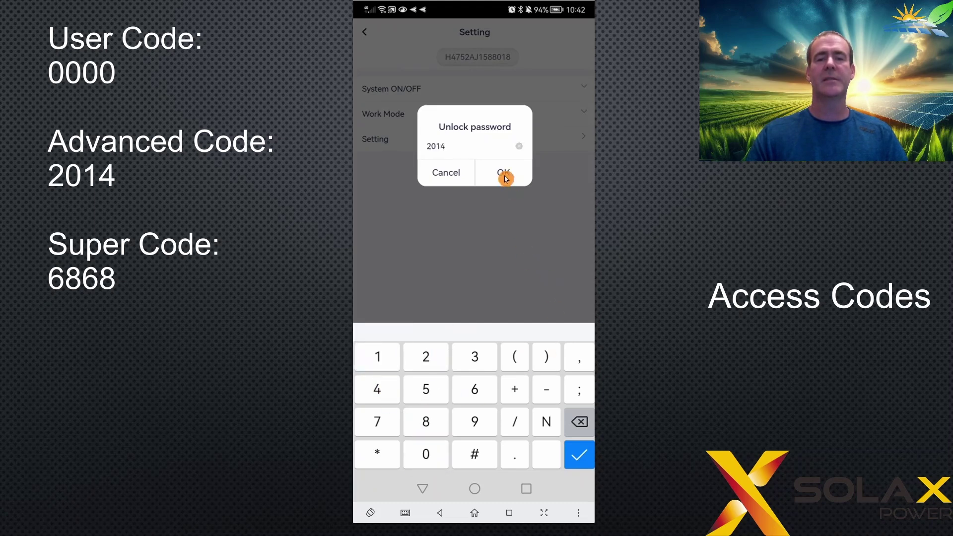
Step: Confirm advanced code 2014 to reveal User settings, Advanced and Network menus
left_click(504, 173)
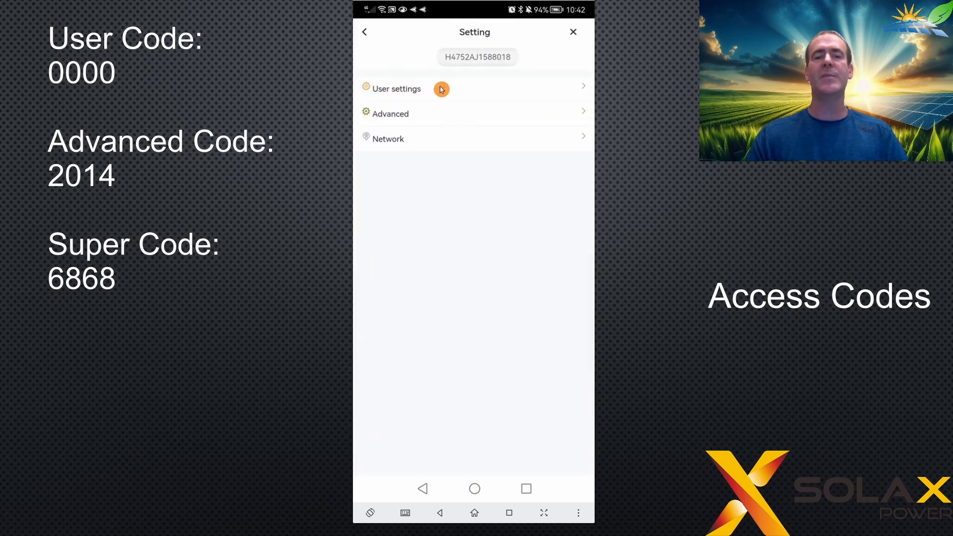
mouse_move(447, 90)
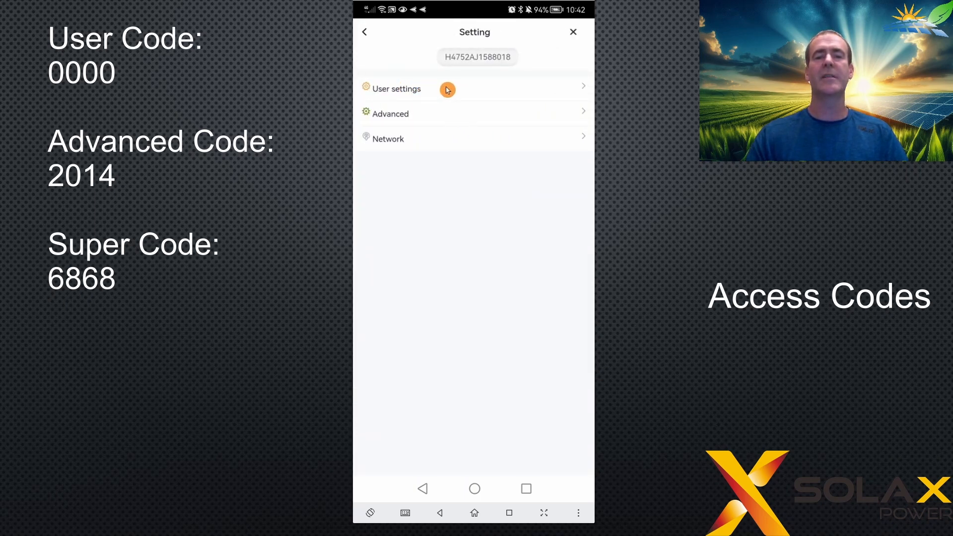
mouse_move(395, 114)
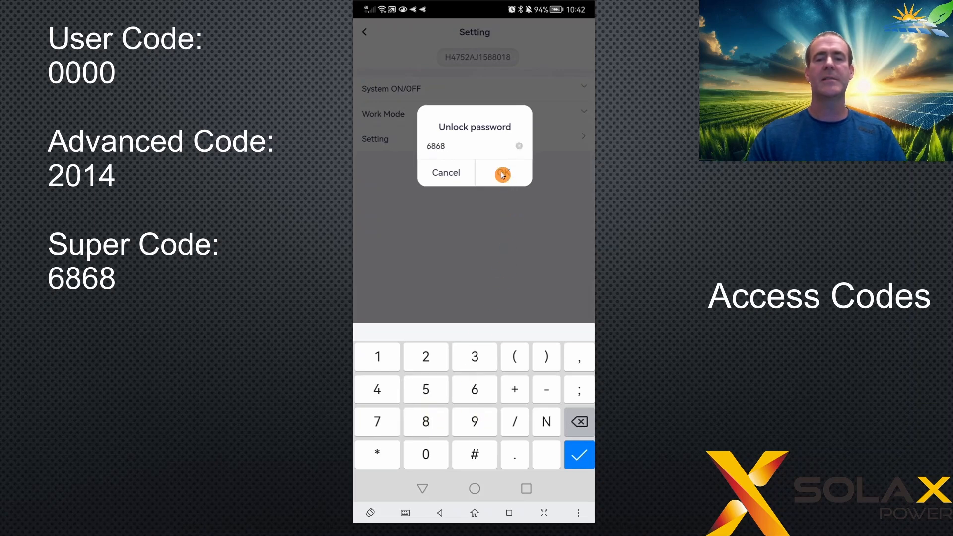
left_click(502, 173)
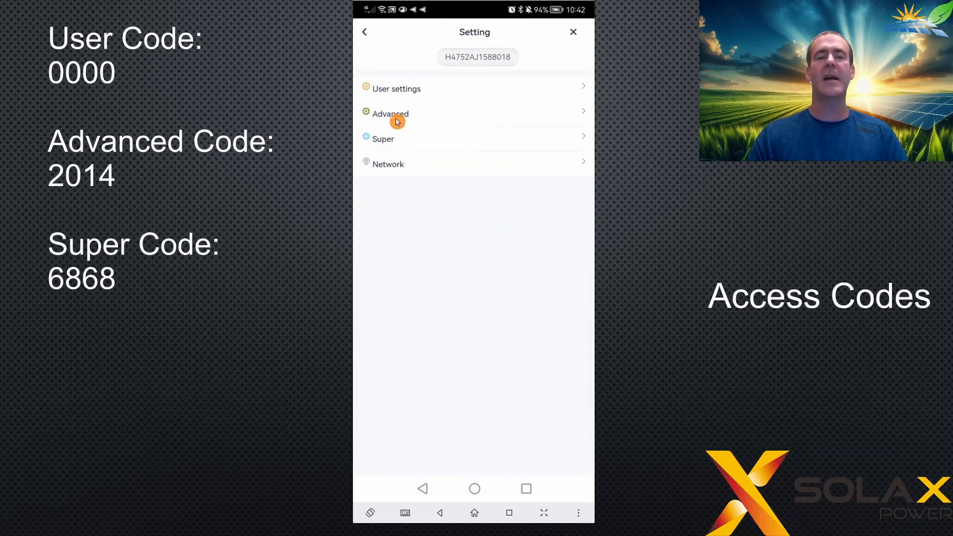
mouse_move(442, 90)
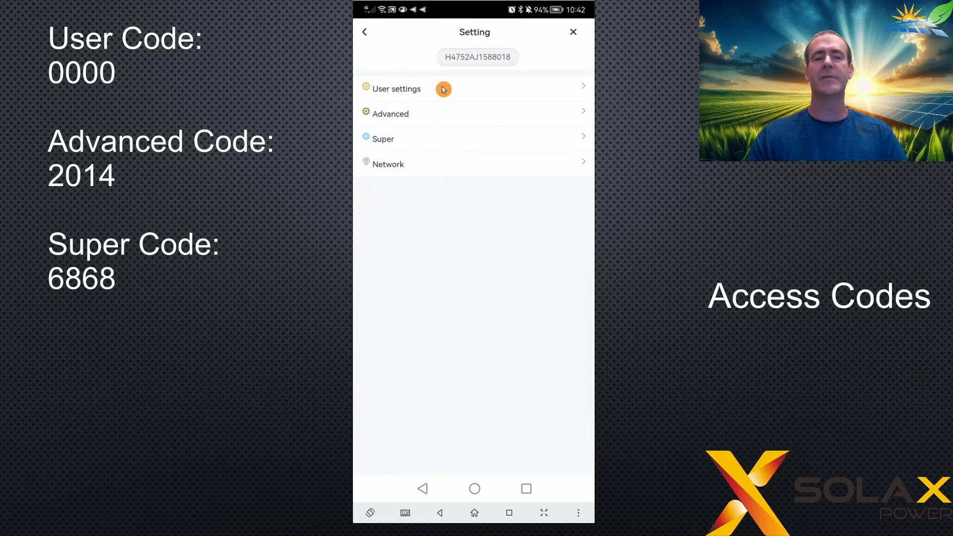
mouse_move(461, 228)
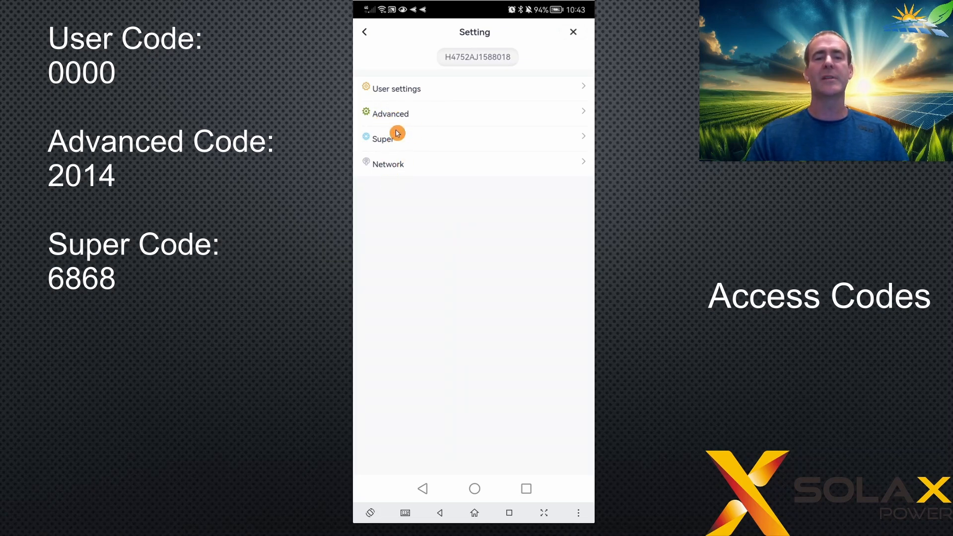
mouse_move(449, 90)
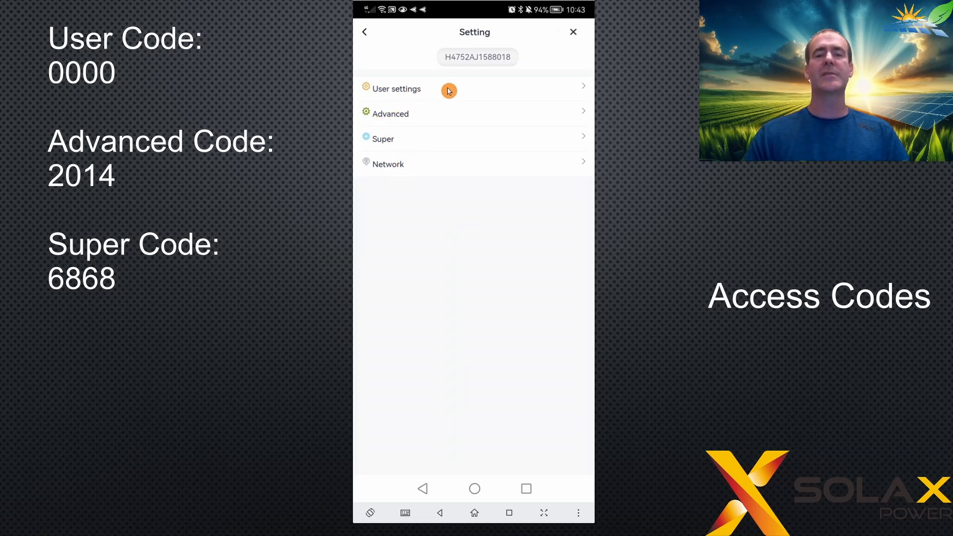
mouse_move(441, 96)
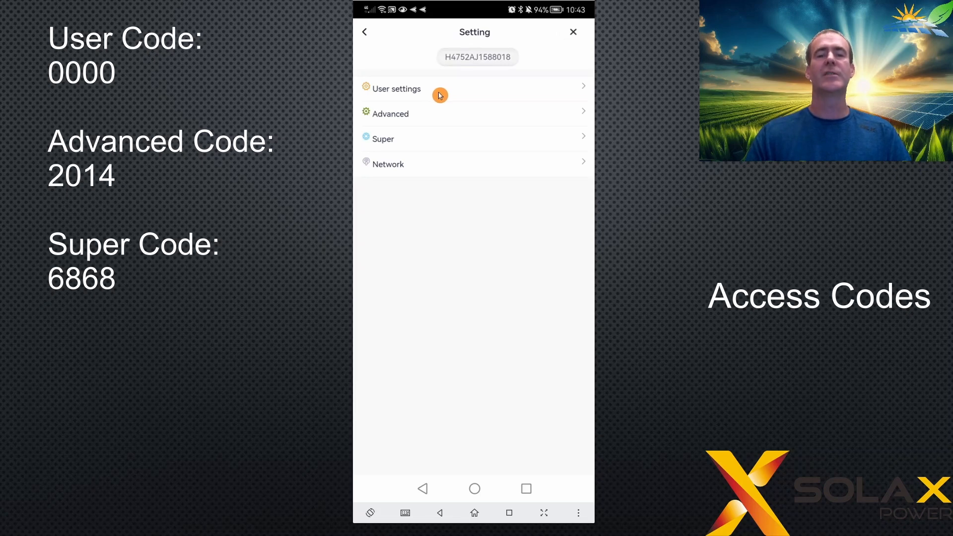
mouse_move(365, 36)
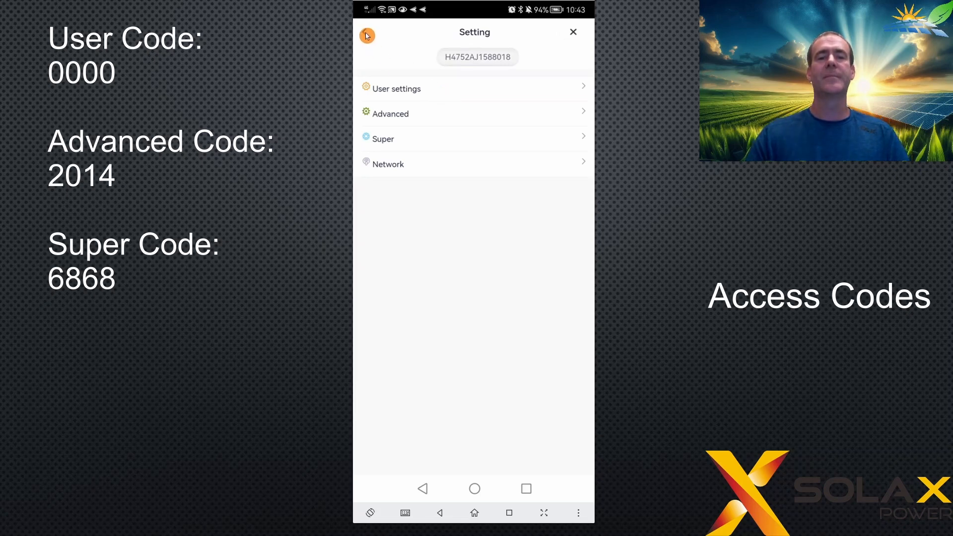